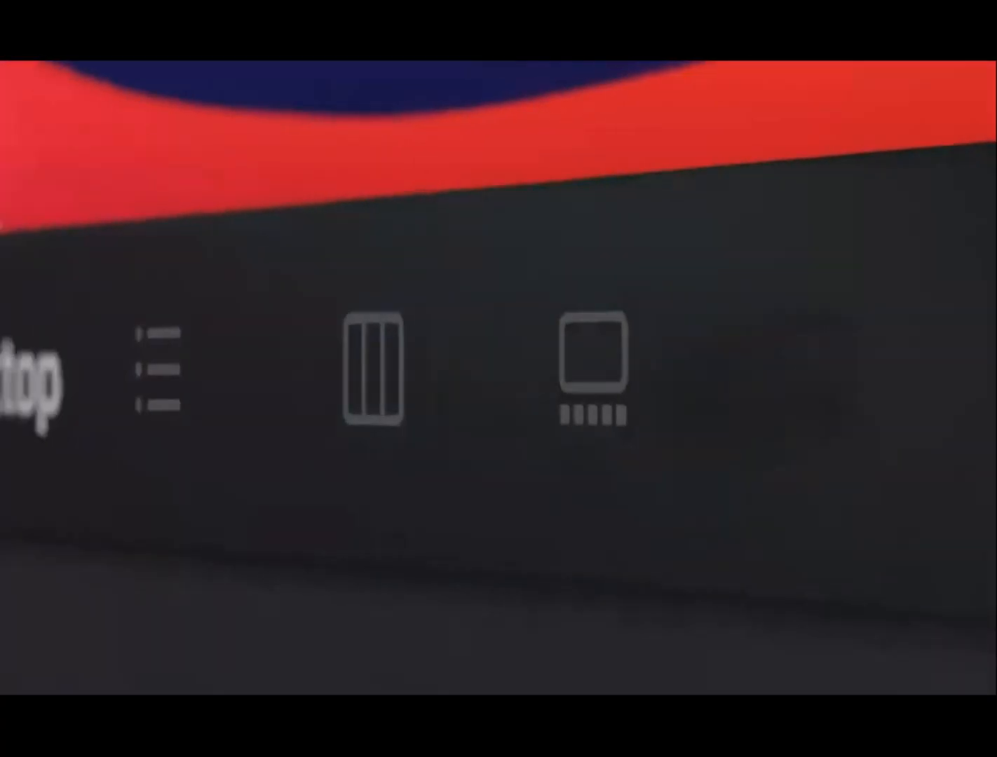
left_click(414, 386)
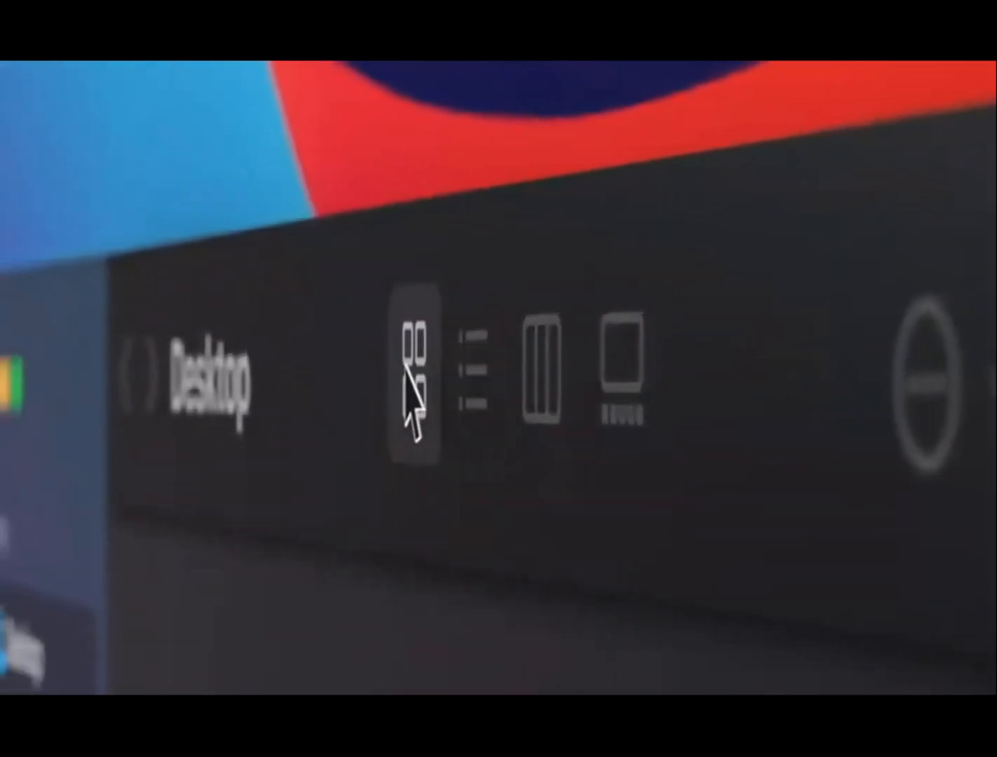